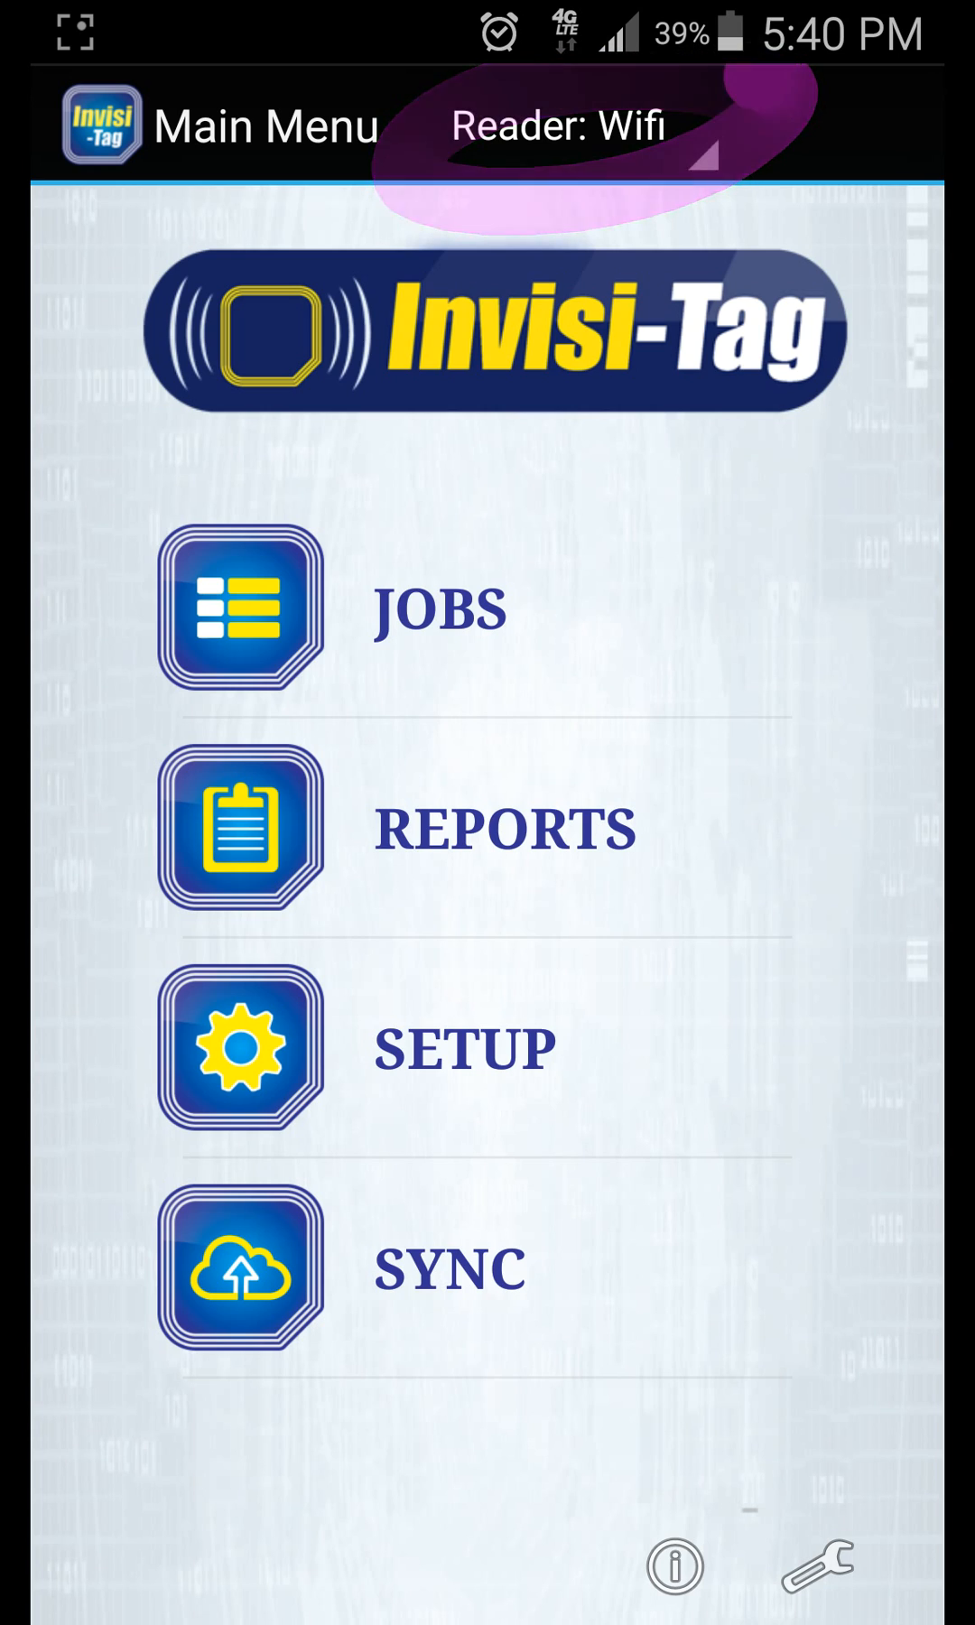
Step: Bring up the reader Device List from the Main Menu's 'Reader: Wifi' header
left_click(565, 124)
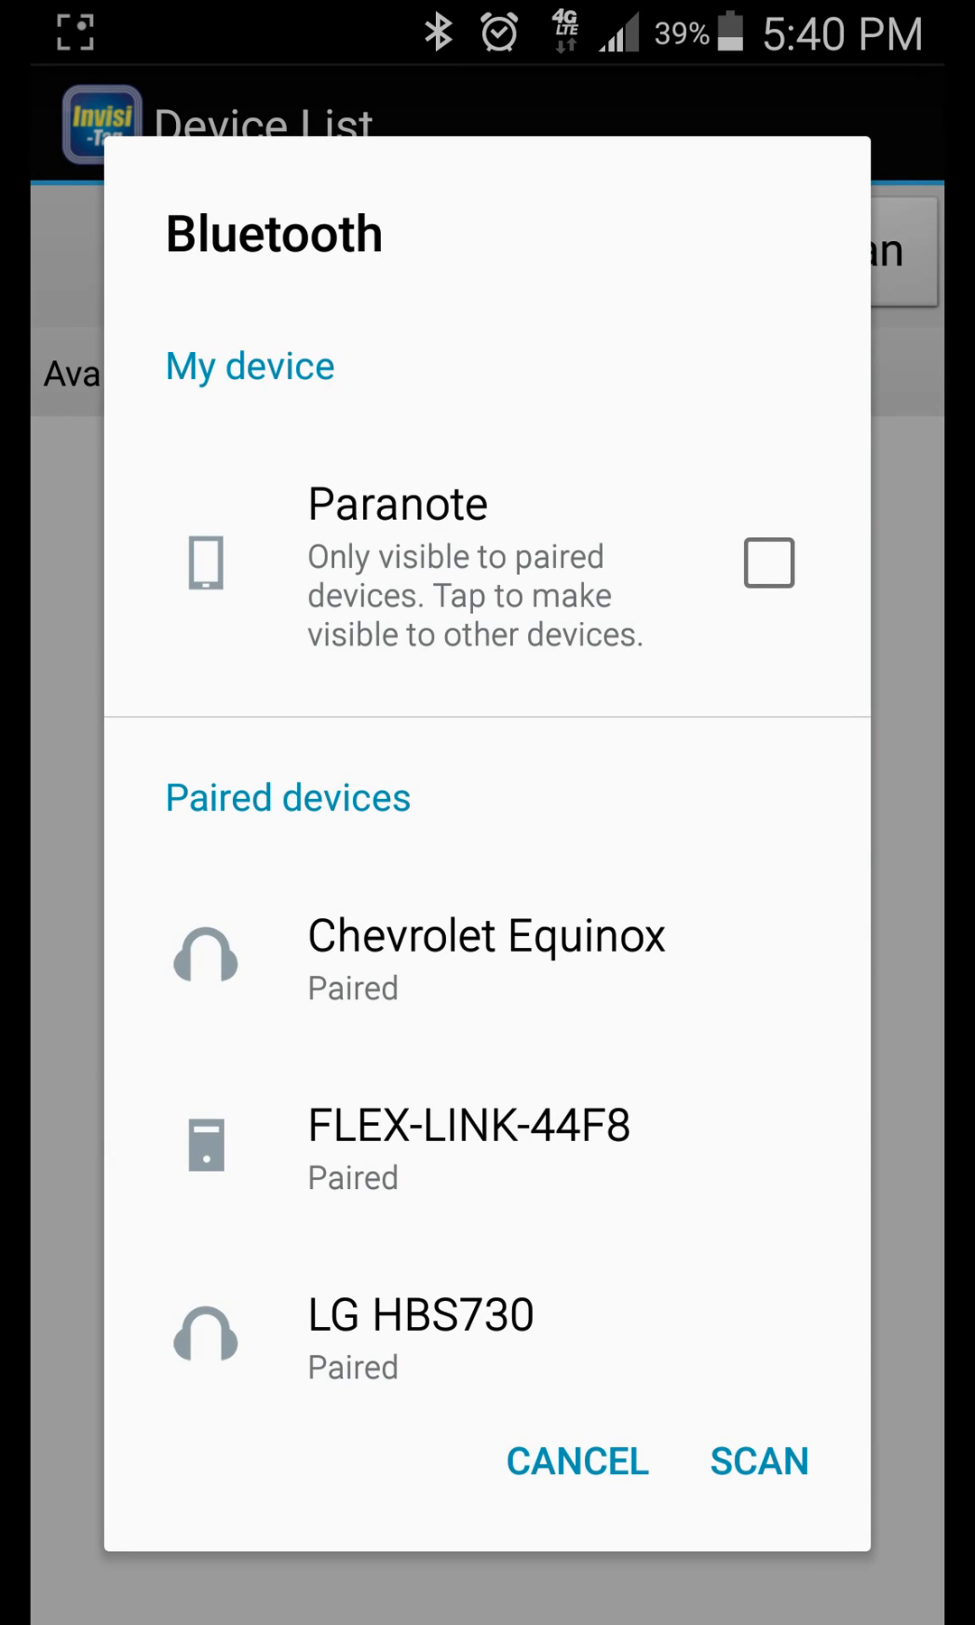
Step: Cancel the Bluetooth paired-devices panel, returning to the empty Device List
left_click(576, 1460)
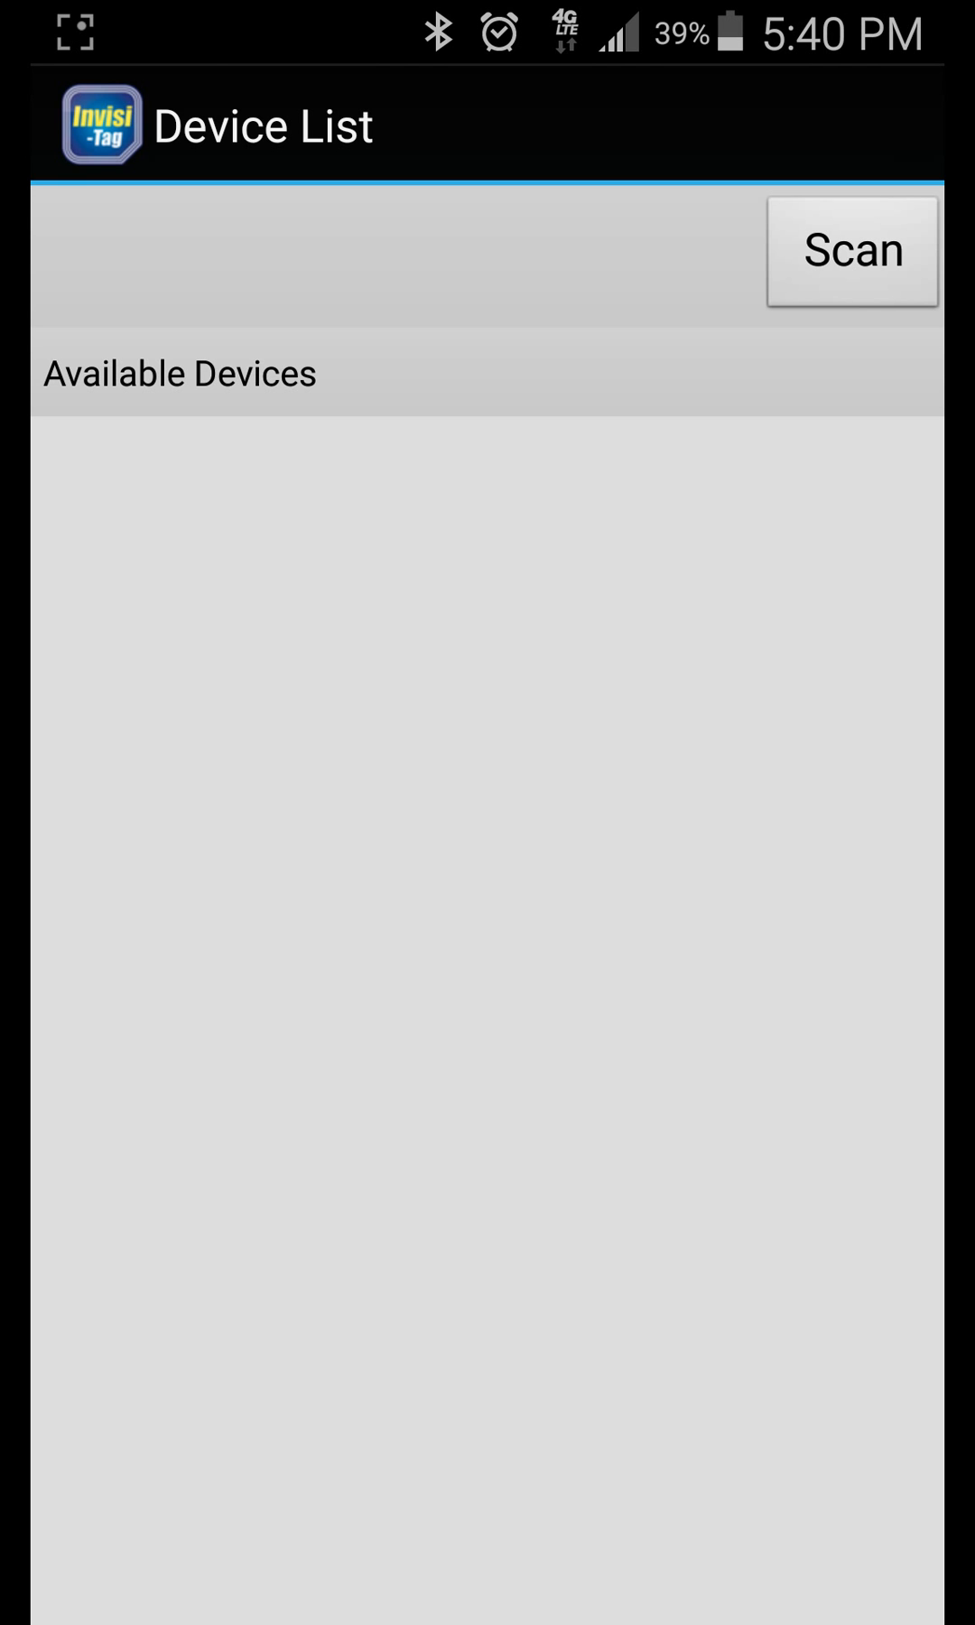
Step: Scan for nearby readers until Bluetooth Reader BT-IVT-040 appears under Available Devices
left_click(852, 252)
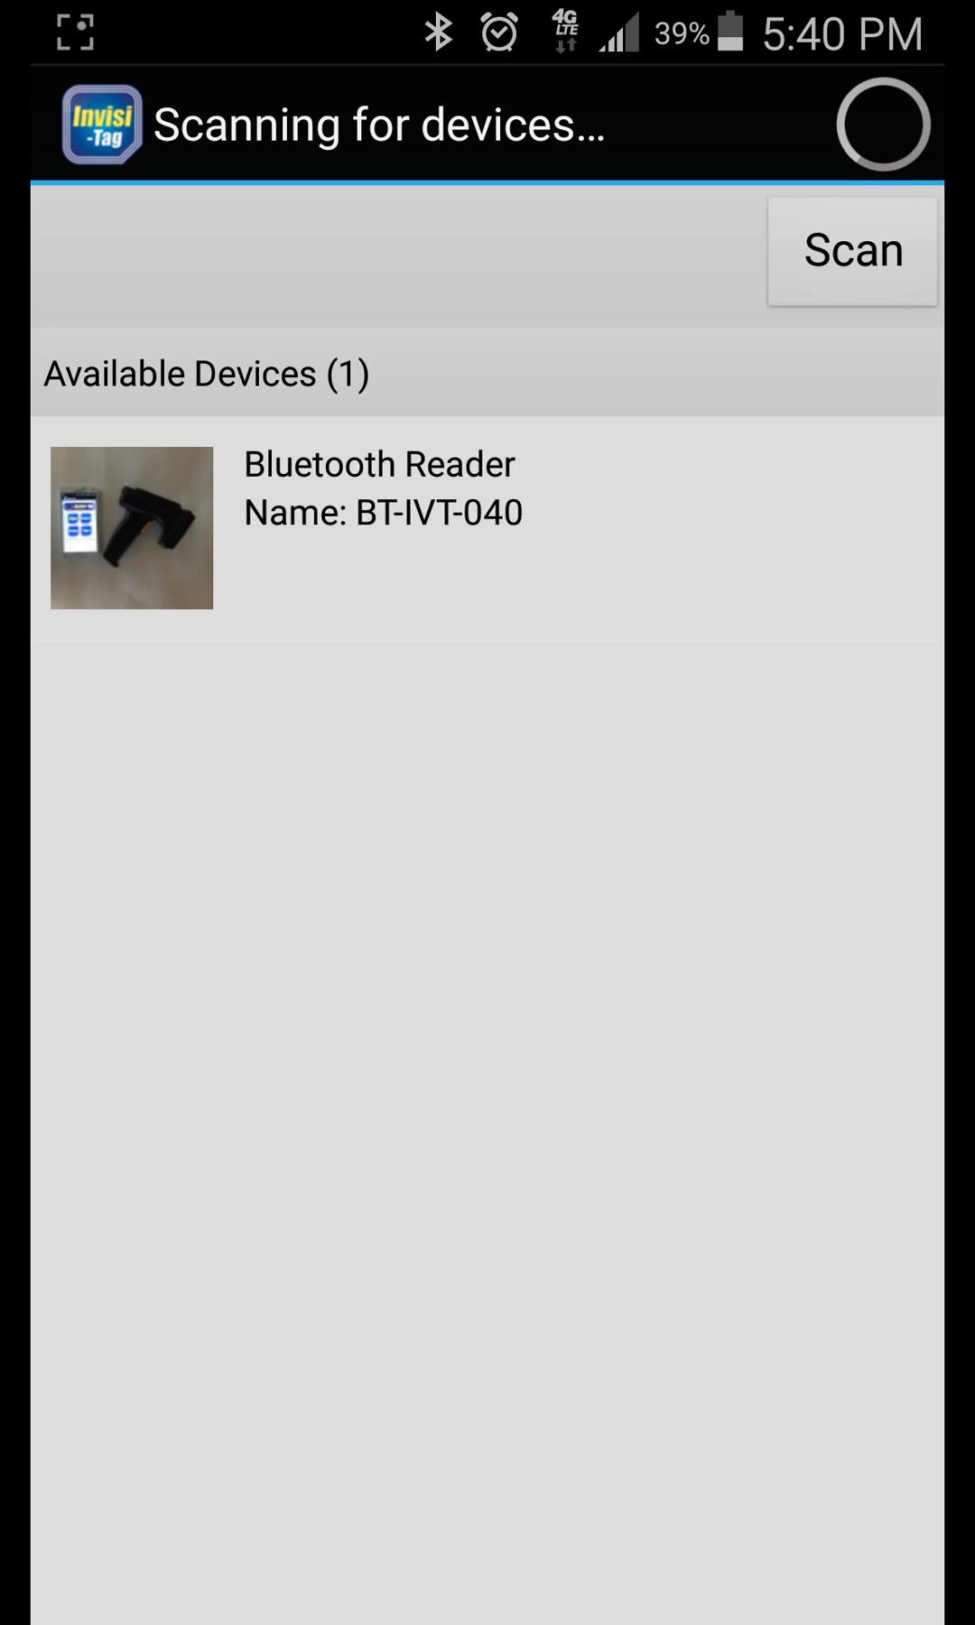